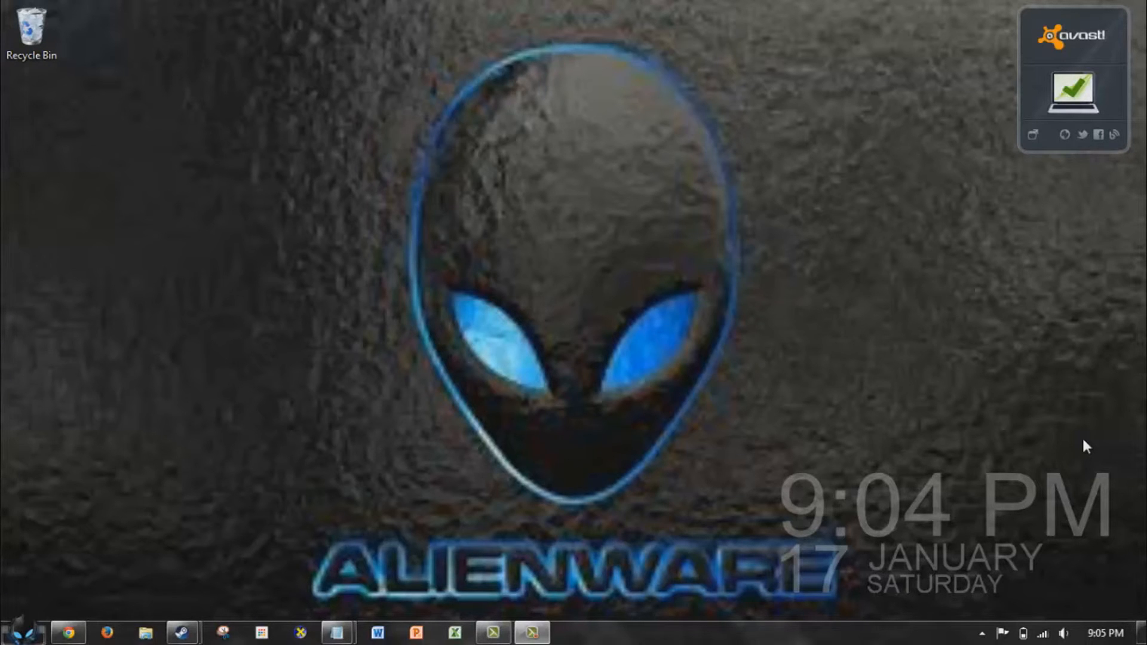
pyautogui.moveTo(653, 468)
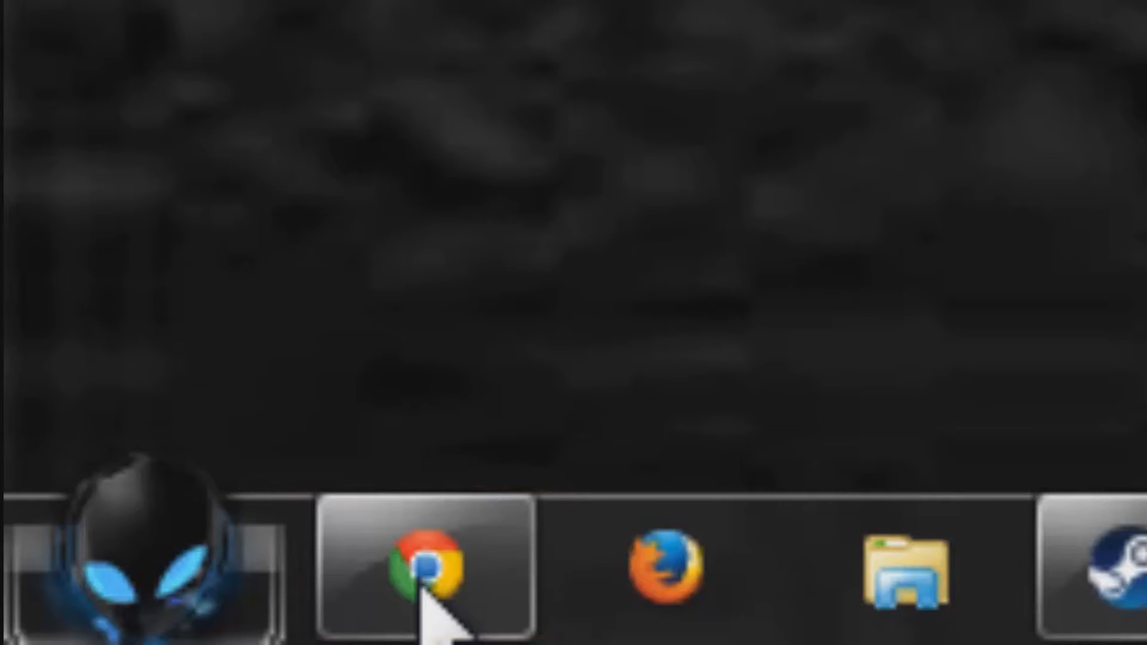
# - Download the Xbox 360 Accessories Software 1.2 64-bit for Windows 7 from the Software and Drivers section
pyautogui.click(431, 564)
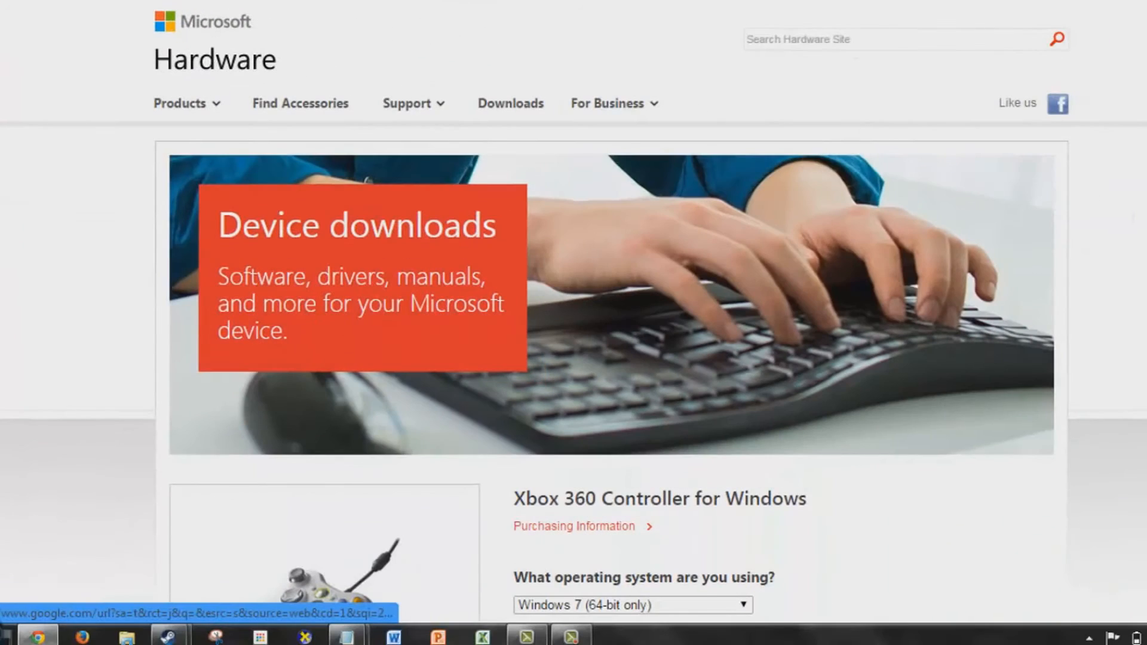
pyautogui.scroll(-3)
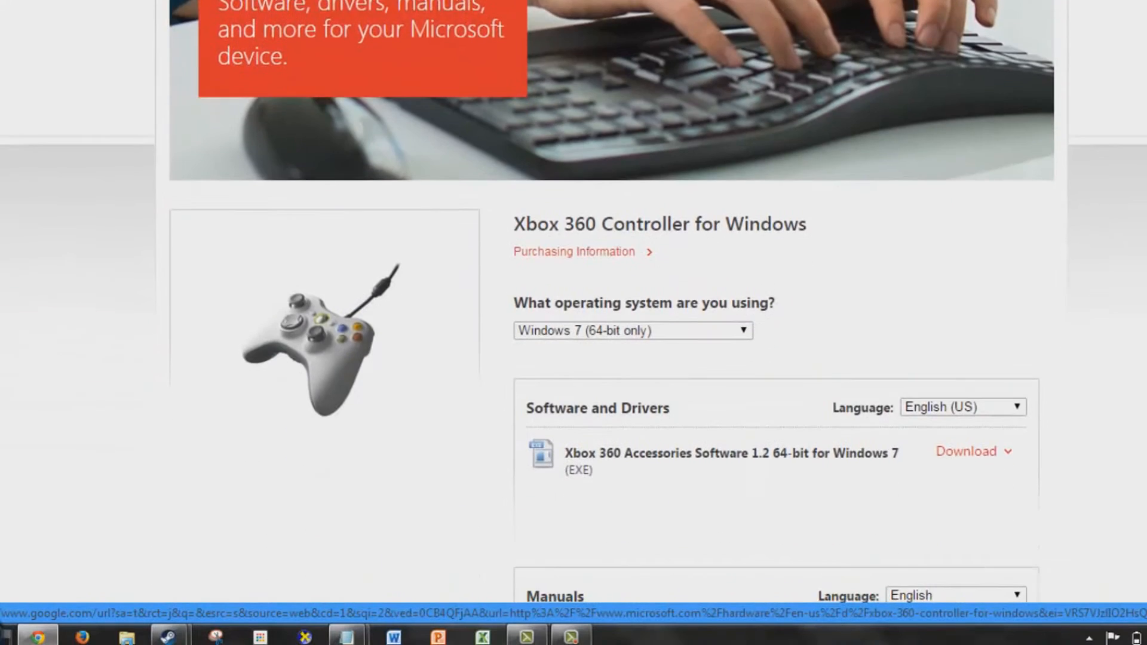
pyautogui.scroll(-3)
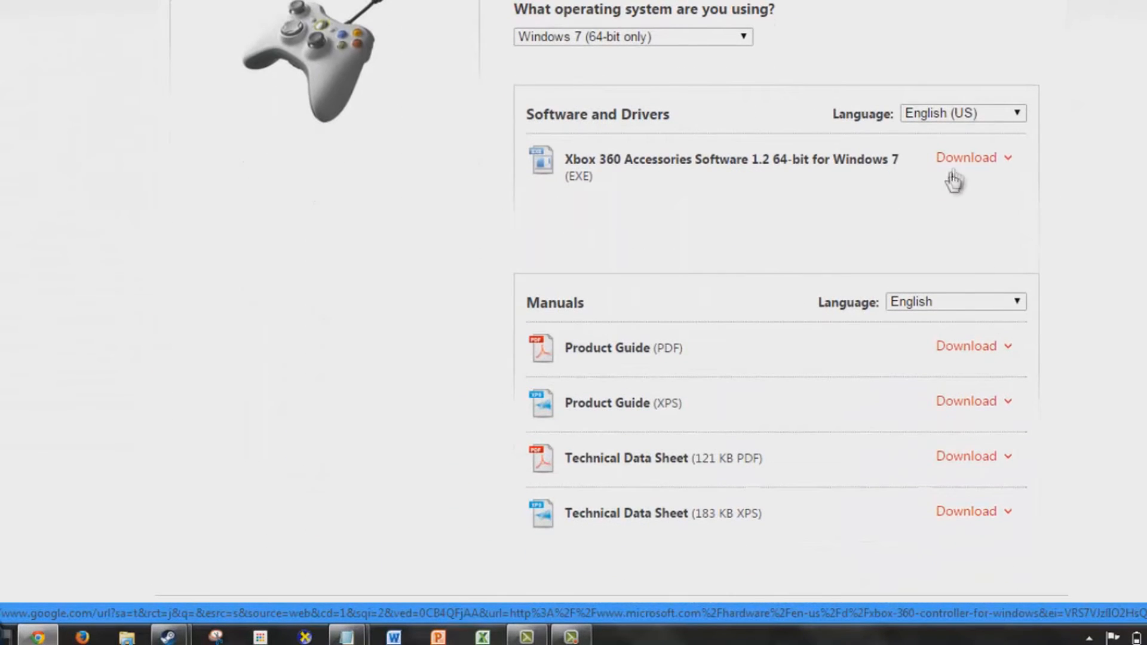
pyautogui.click(967, 157)
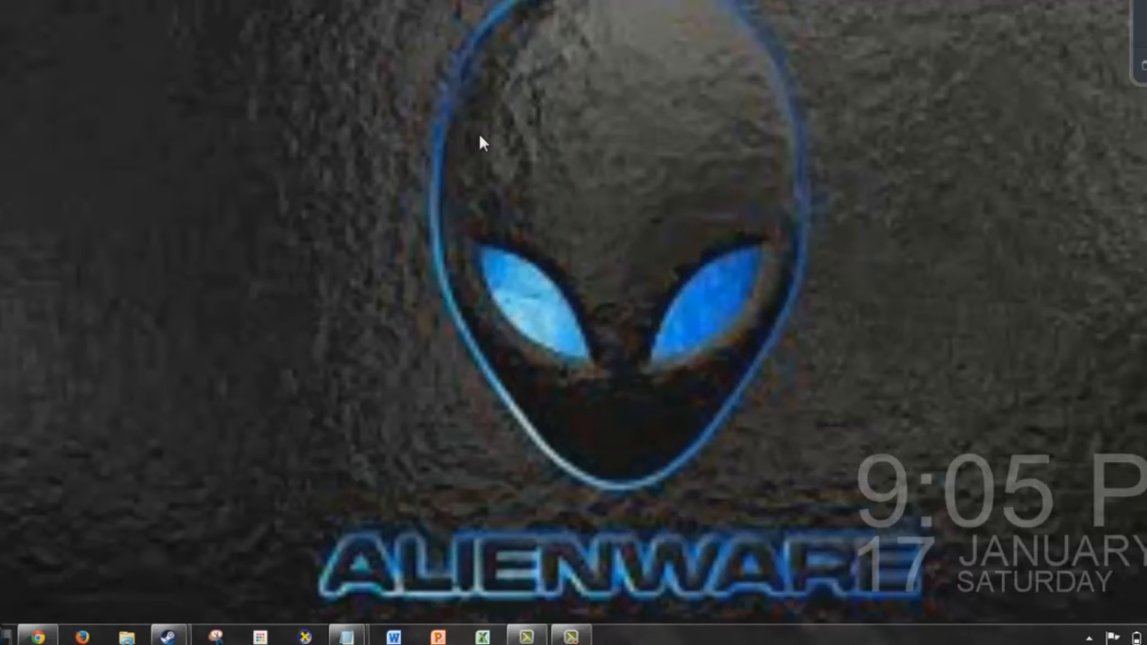
# - Launch Device Manager from Start search with devmgmt.msc
pyautogui.click(18, 639)
pyautogui.write('devmgmt.msc')
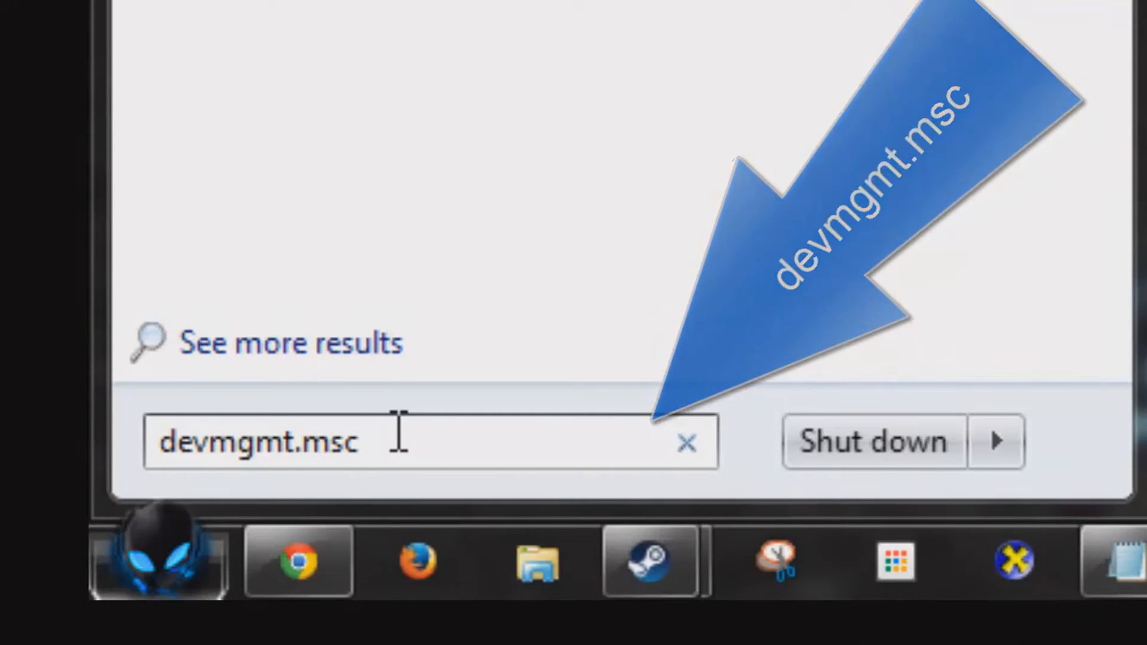
pyautogui.press('Enter')
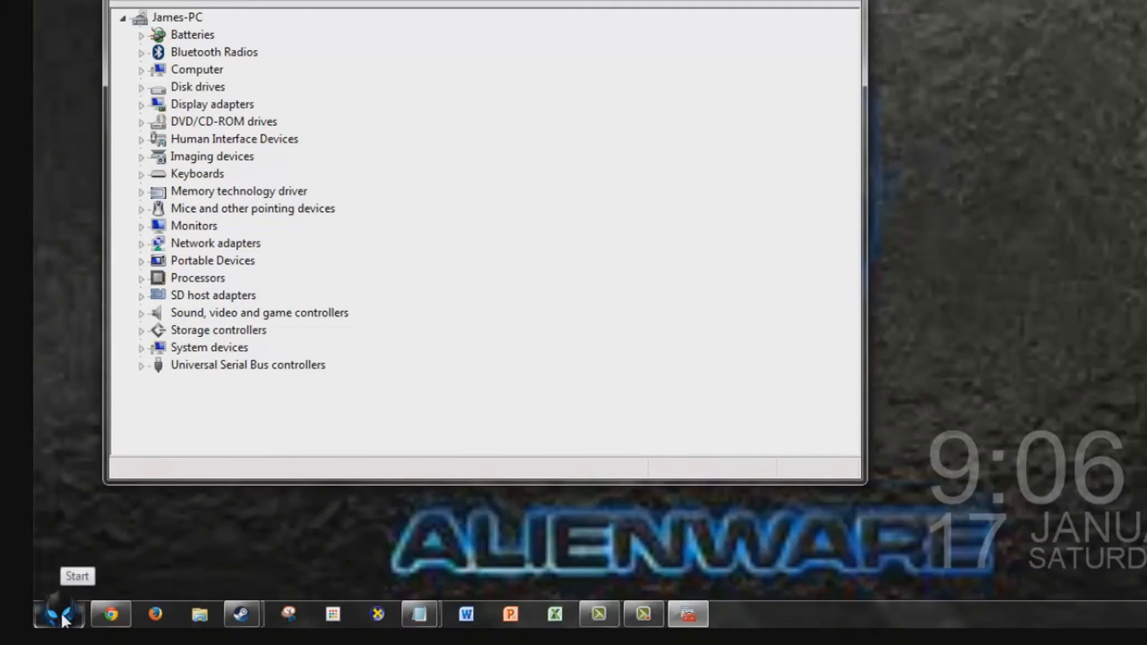
# - Reach Device Manager through Computer > Manage, then bring up Control Panel
pyautogui.rightClick(323, 352)
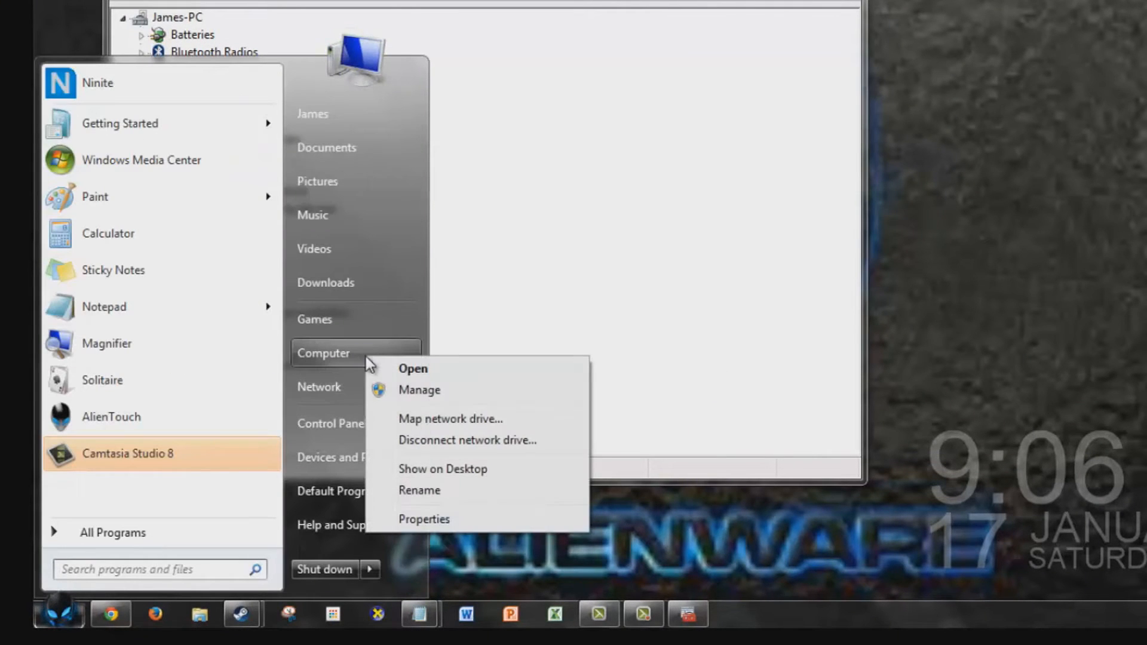
pyautogui.click(490, 378)
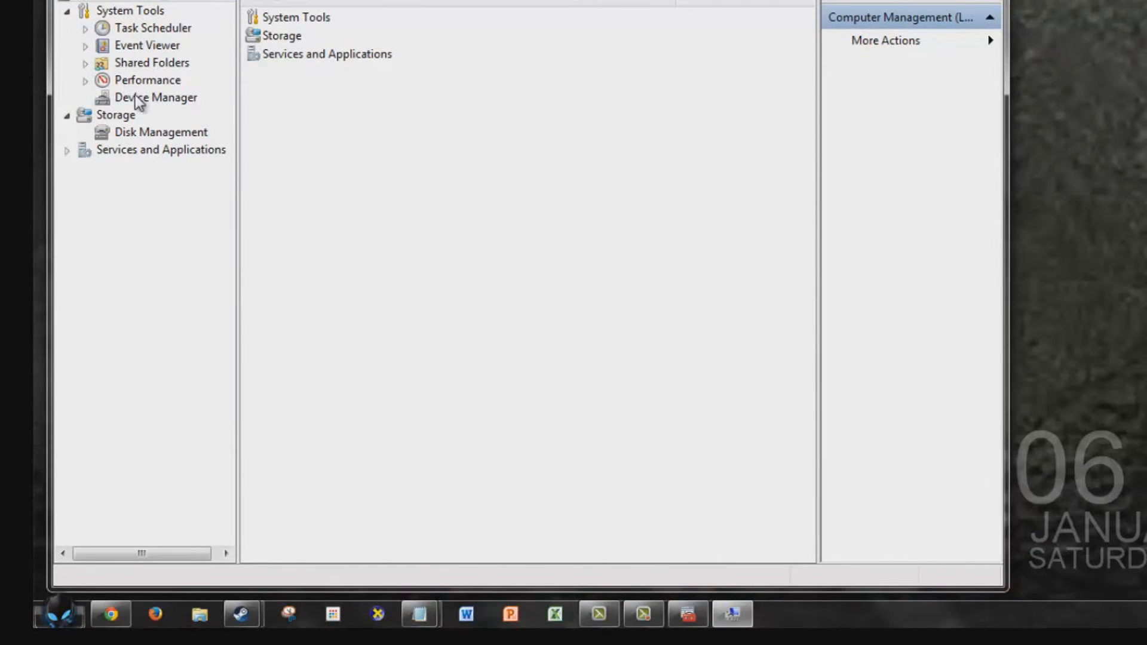
pyautogui.click(155, 98)
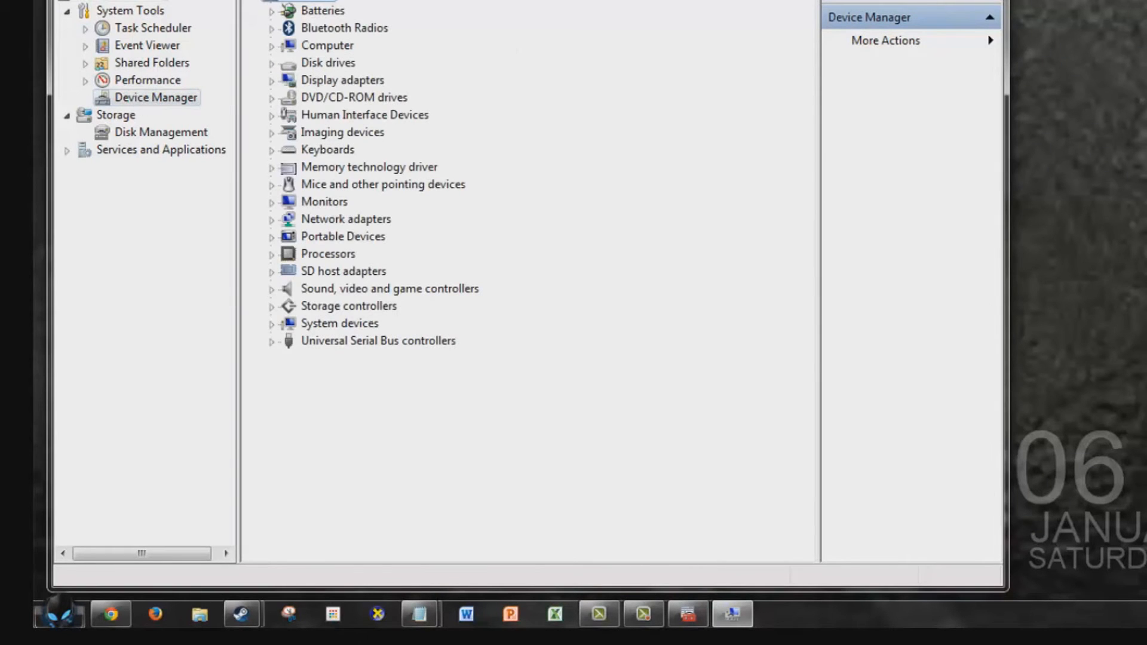
pyautogui.click(58, 620)
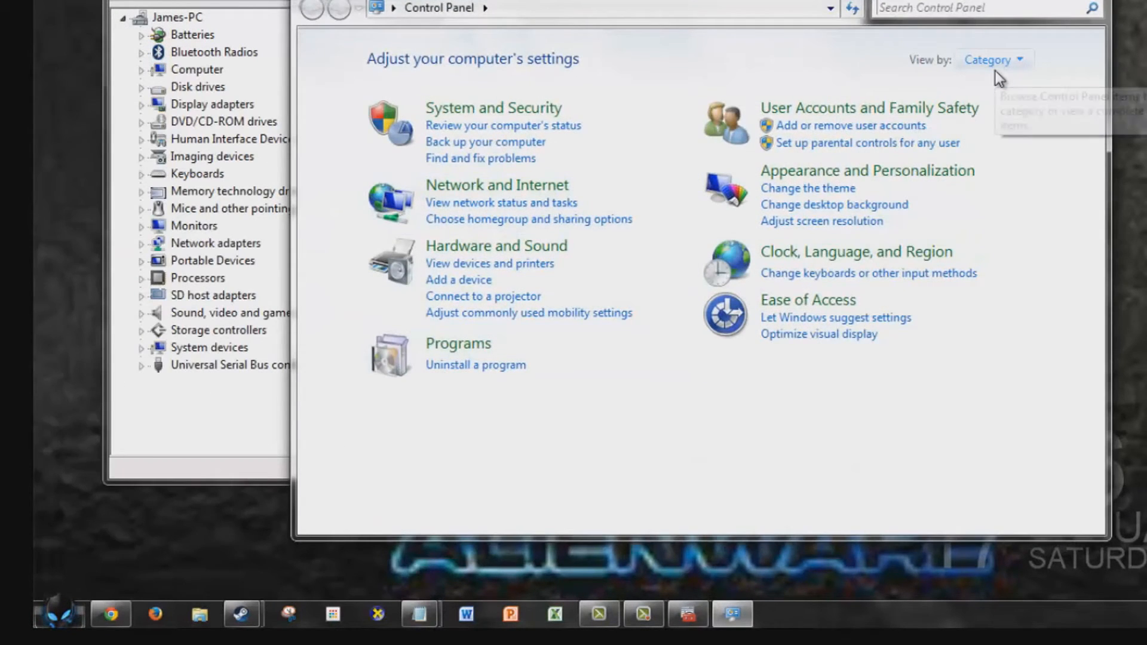
# - View all Control Panel items as large icons and launch Device Manager from there
pyautogui.click(992, 60)
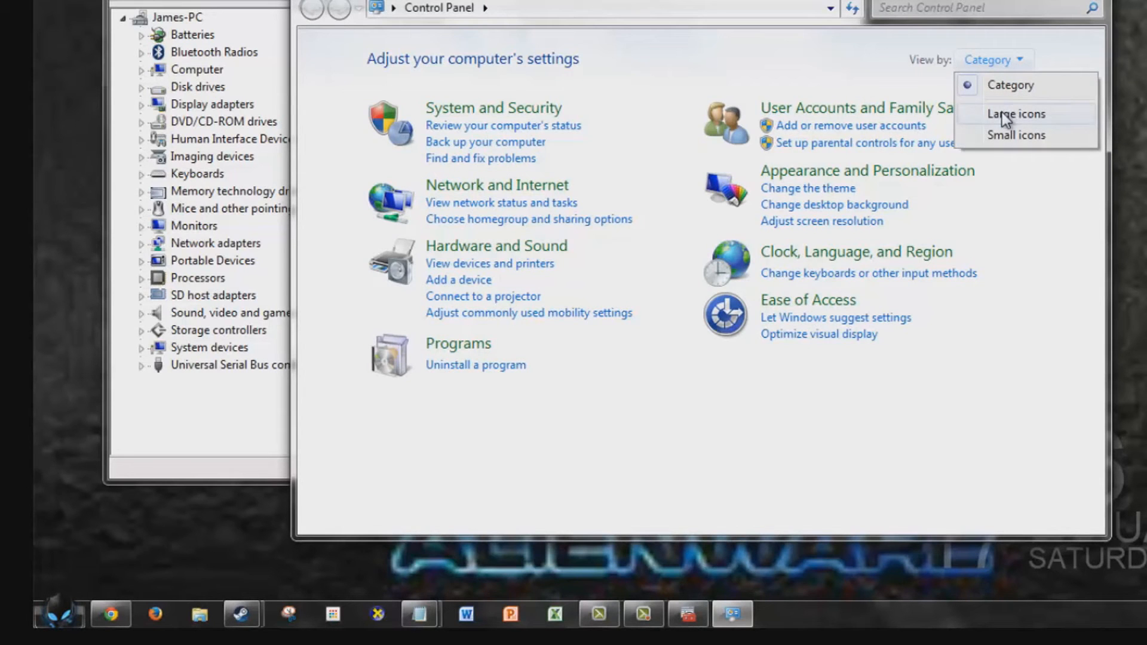
pyautogui.click(1013, 114)
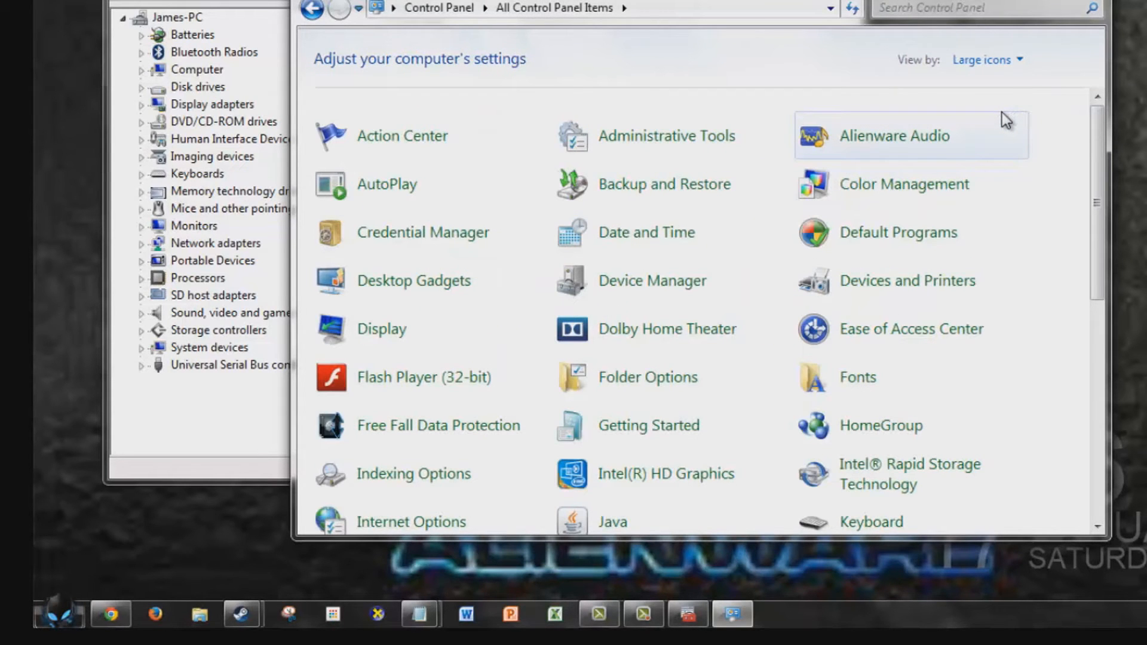
pyautogui.moveTo(351, 299)
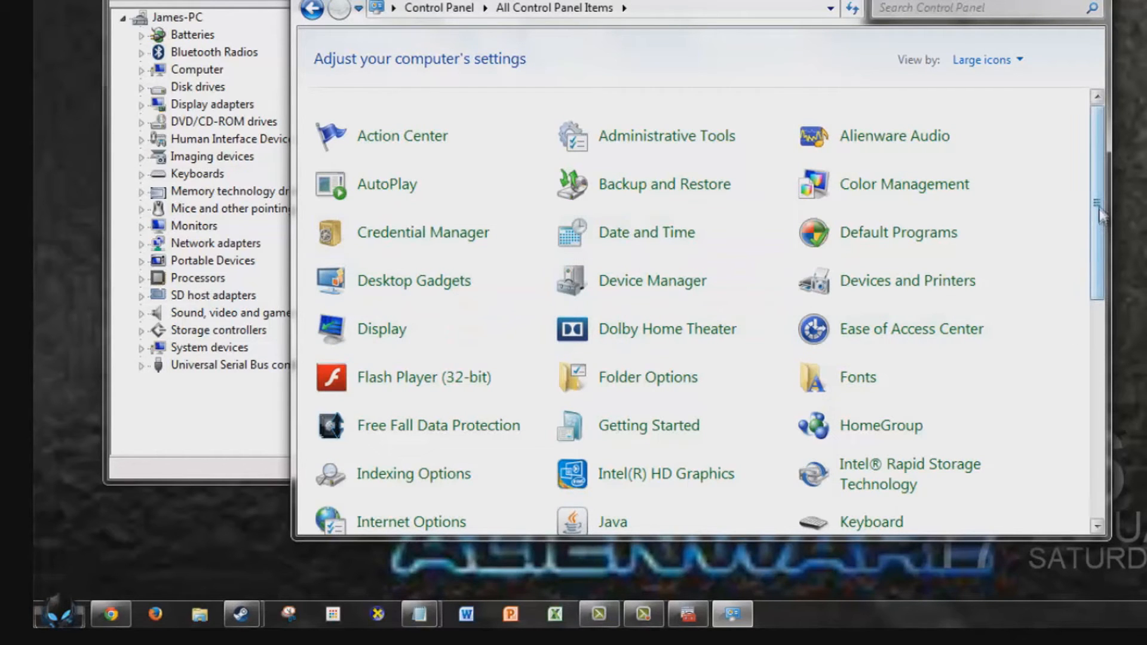
pyautogui.scroll(-3)
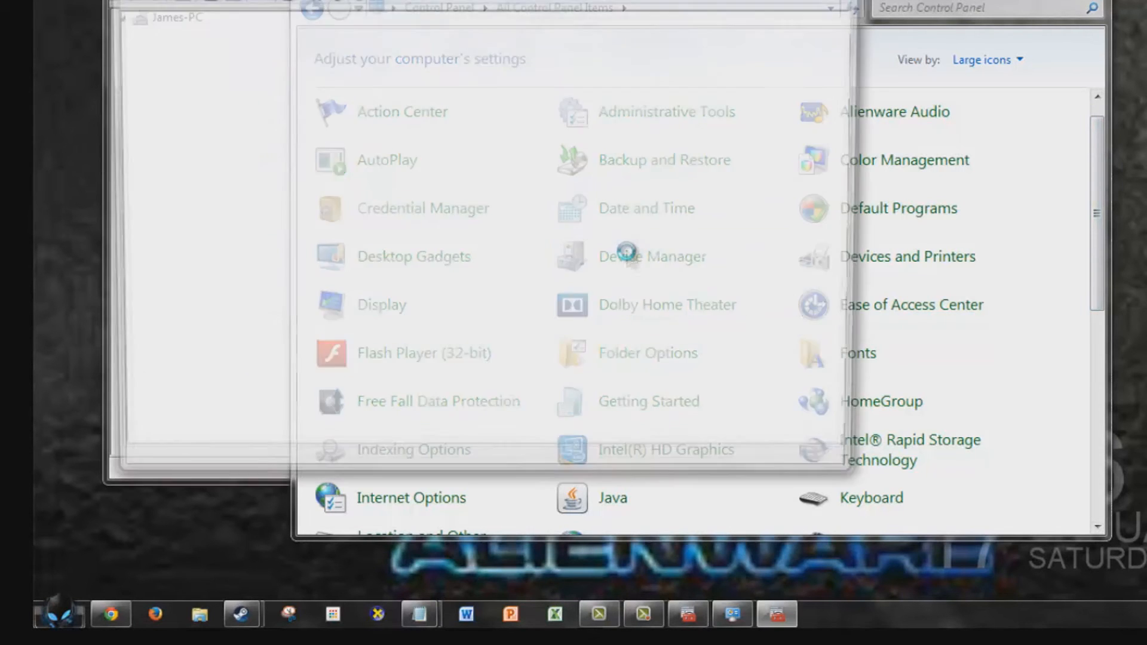
pyautogui.click(626, 255)
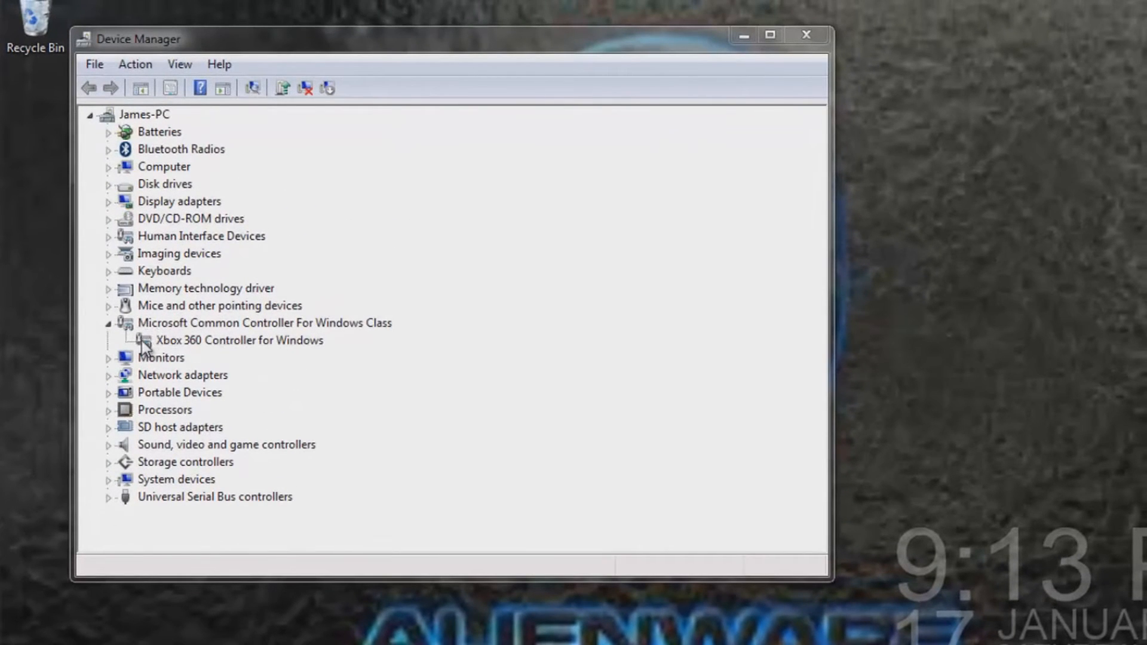
# - Begin Update Driver Software for the Xbox 360 Controller for Windows device
pyautogui.click(238, 341)
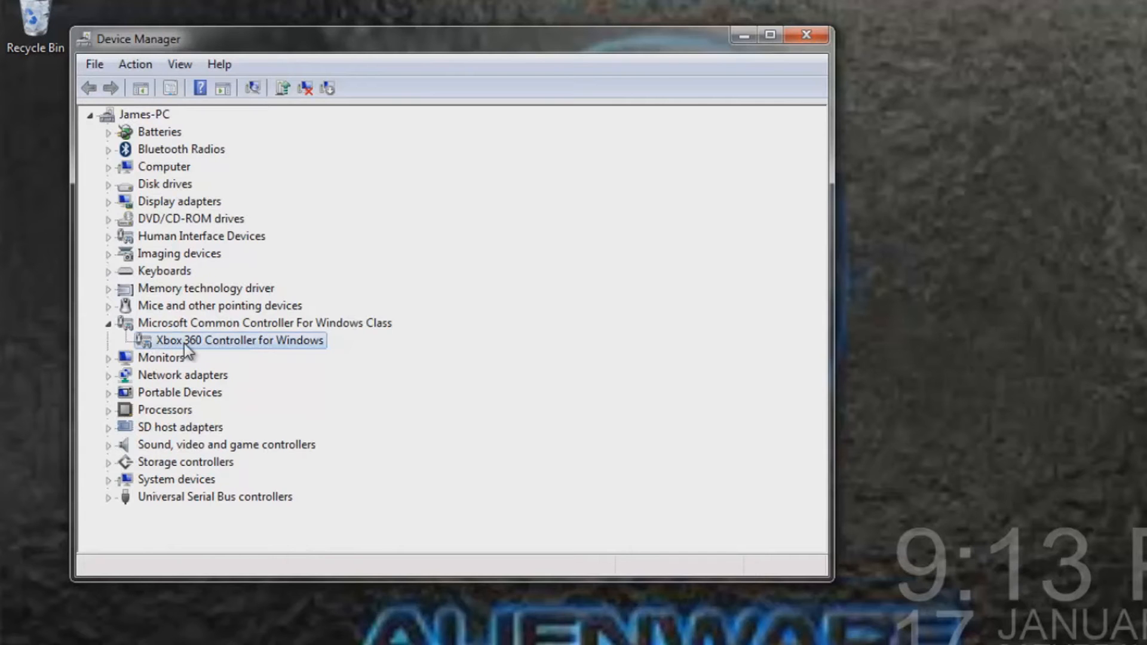
pyautogui.rightClick(237, 340)
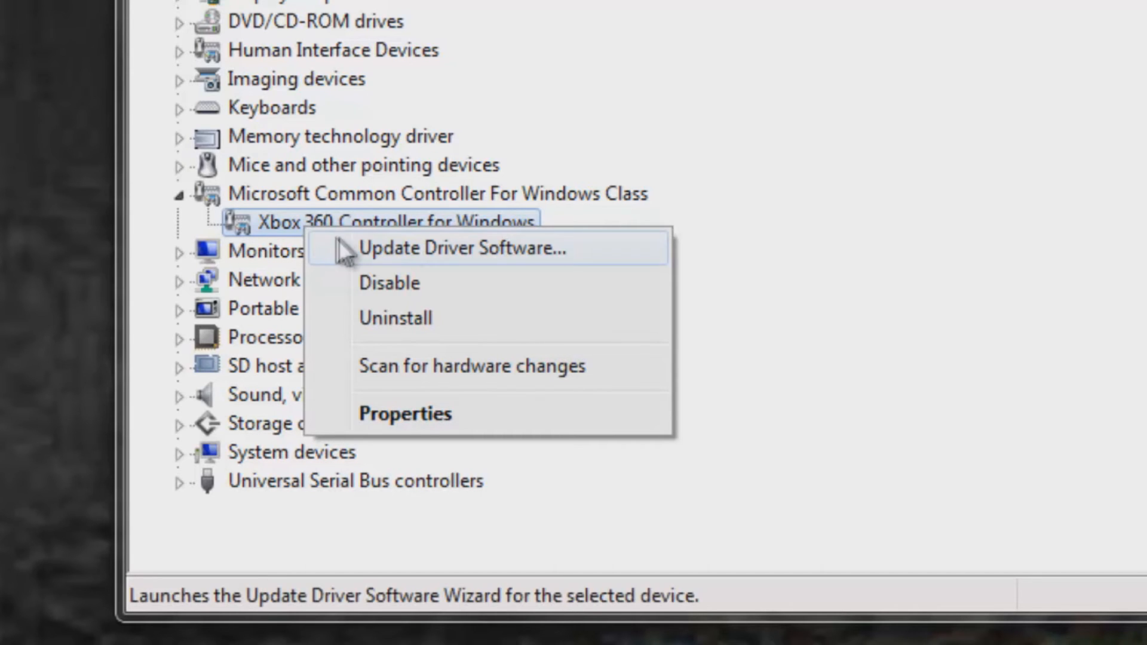
pyautogui.click(462, 248)
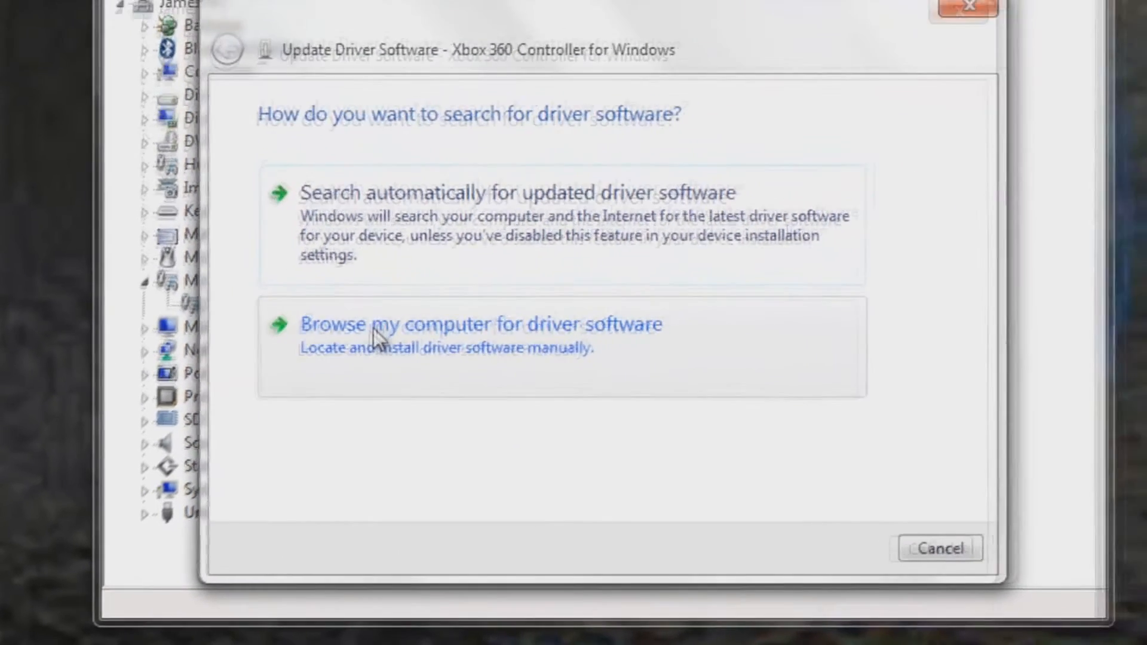
# - Choose to browse the computer and pick the driver manually from a list
pyautogui.click(485, 324)
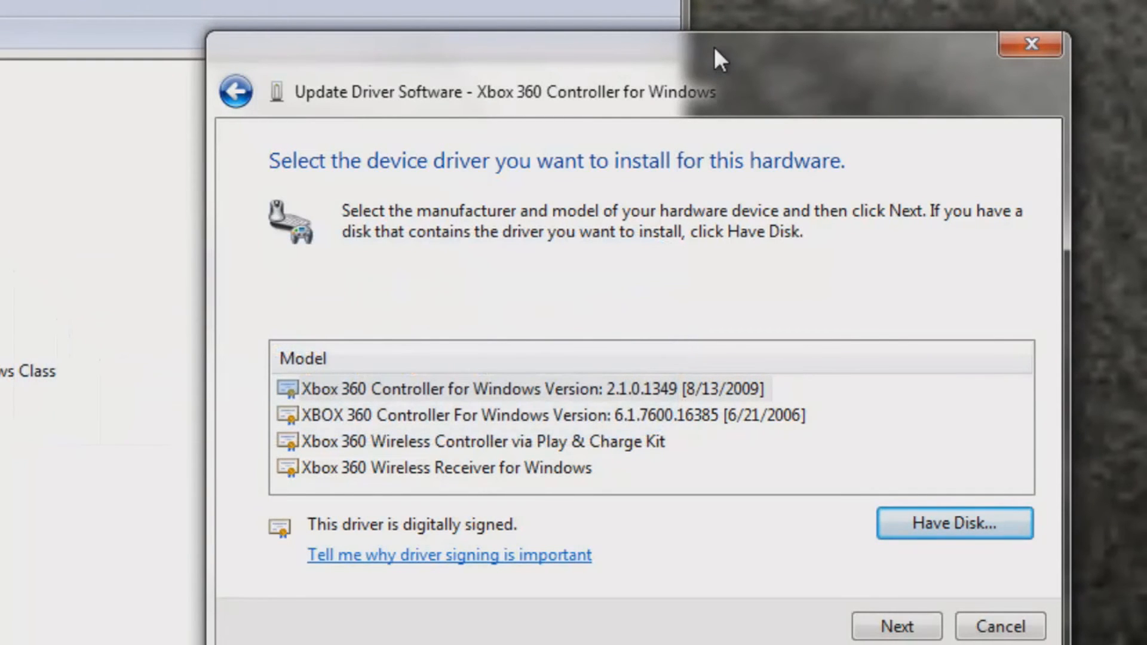
pyautogui.moveTo(913, 637)
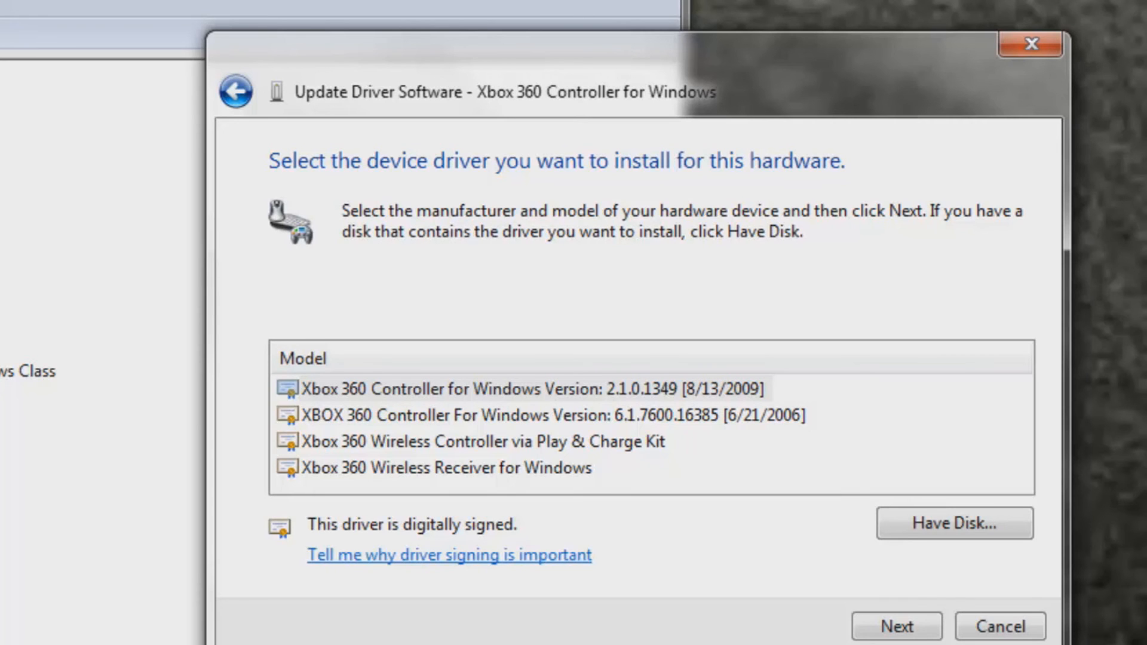
pyautogui.moveTo(1046, 77)
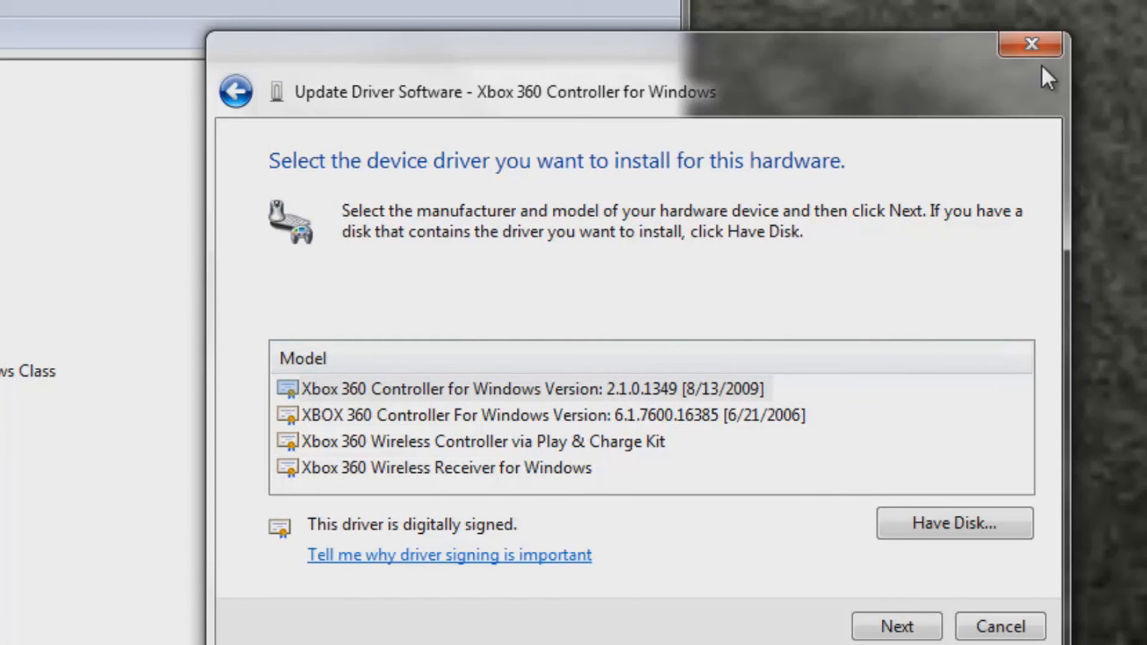